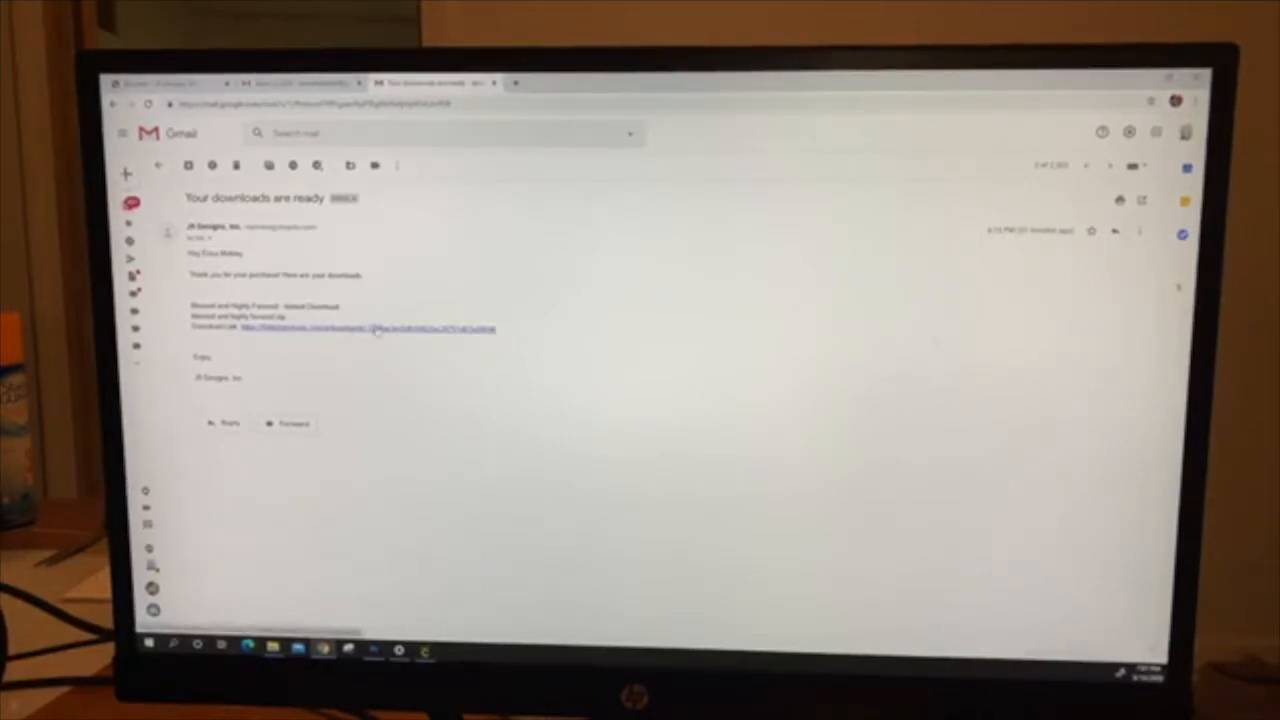
- Download the purchased design files from the 'Your downloads are ready' email
click(368, 328)
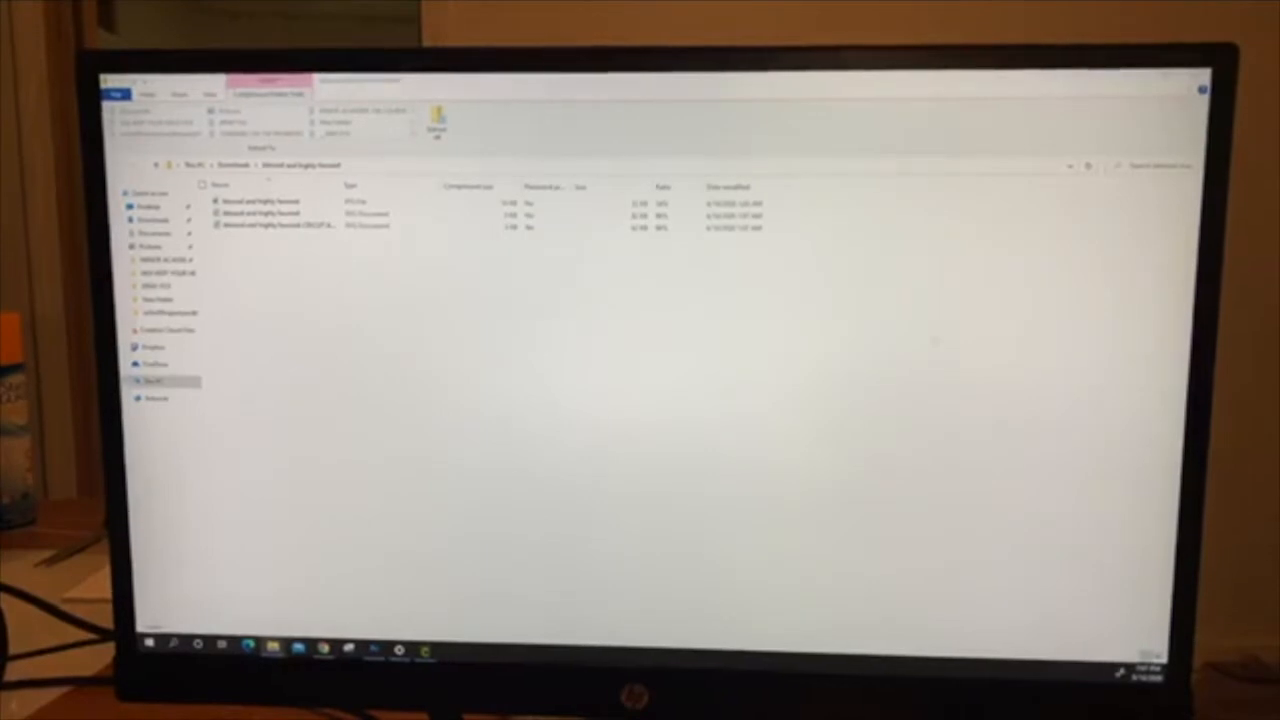
- Extract the zipped Blessed and Highly Favored folder to show its design files
click(436, 120)
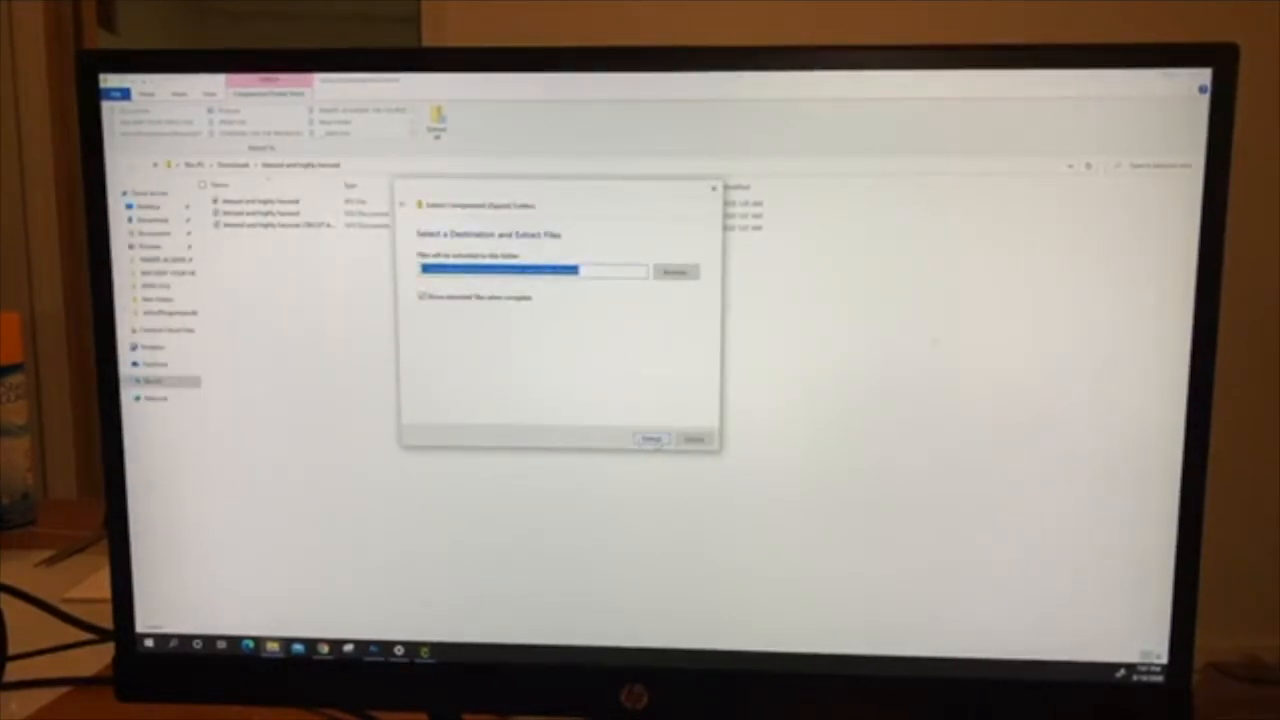
click(652, 440)
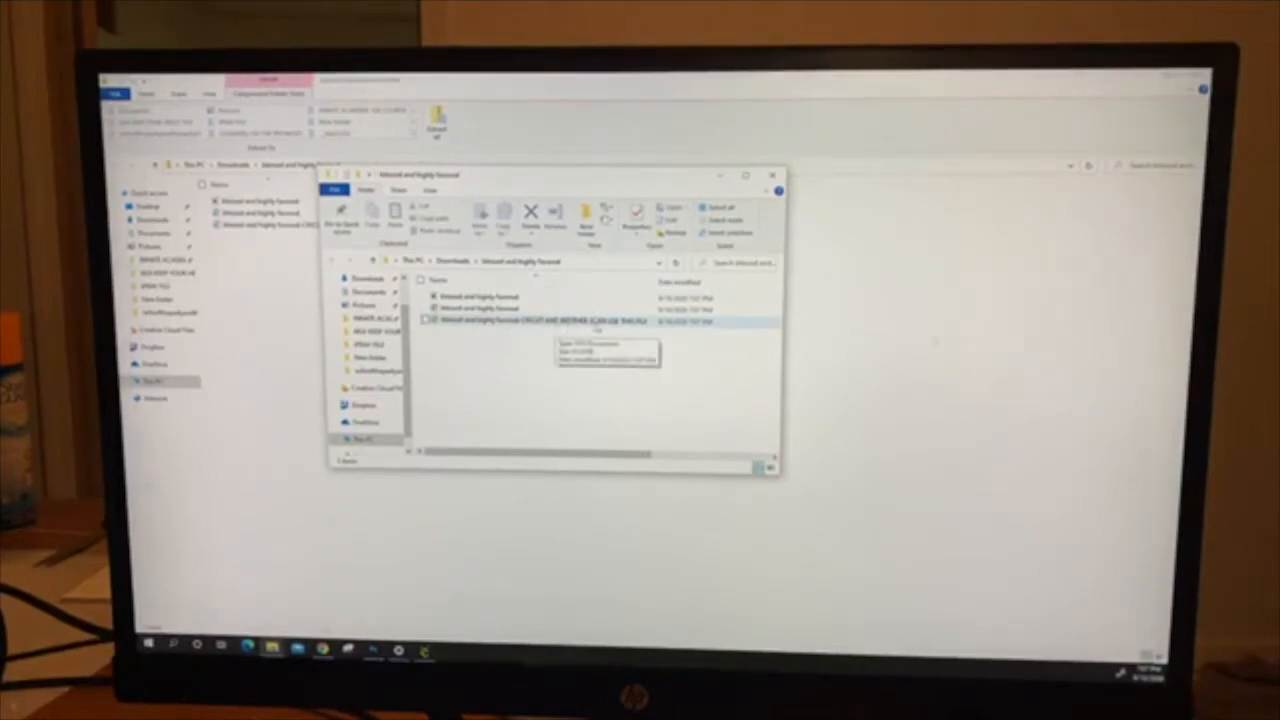
- Maximize the extracted folder and inspect the long-named SVG file's options
click(530, 320)
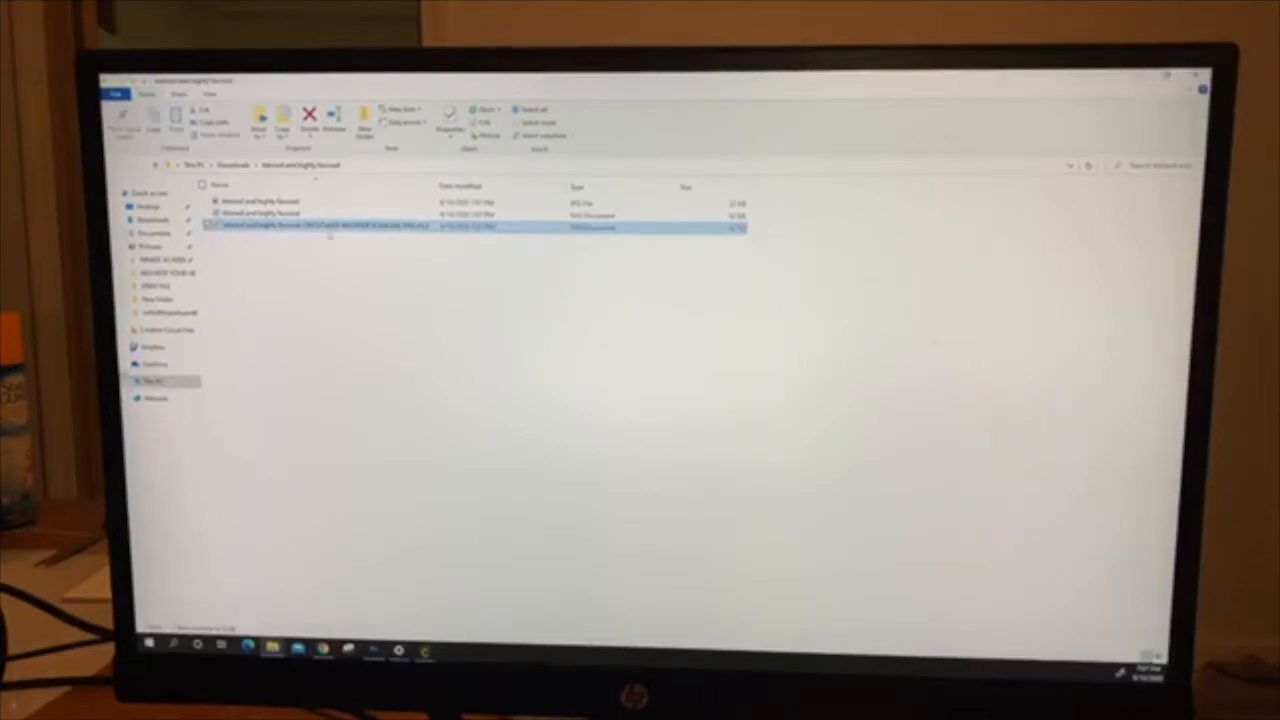
mouse_move(330, 228)
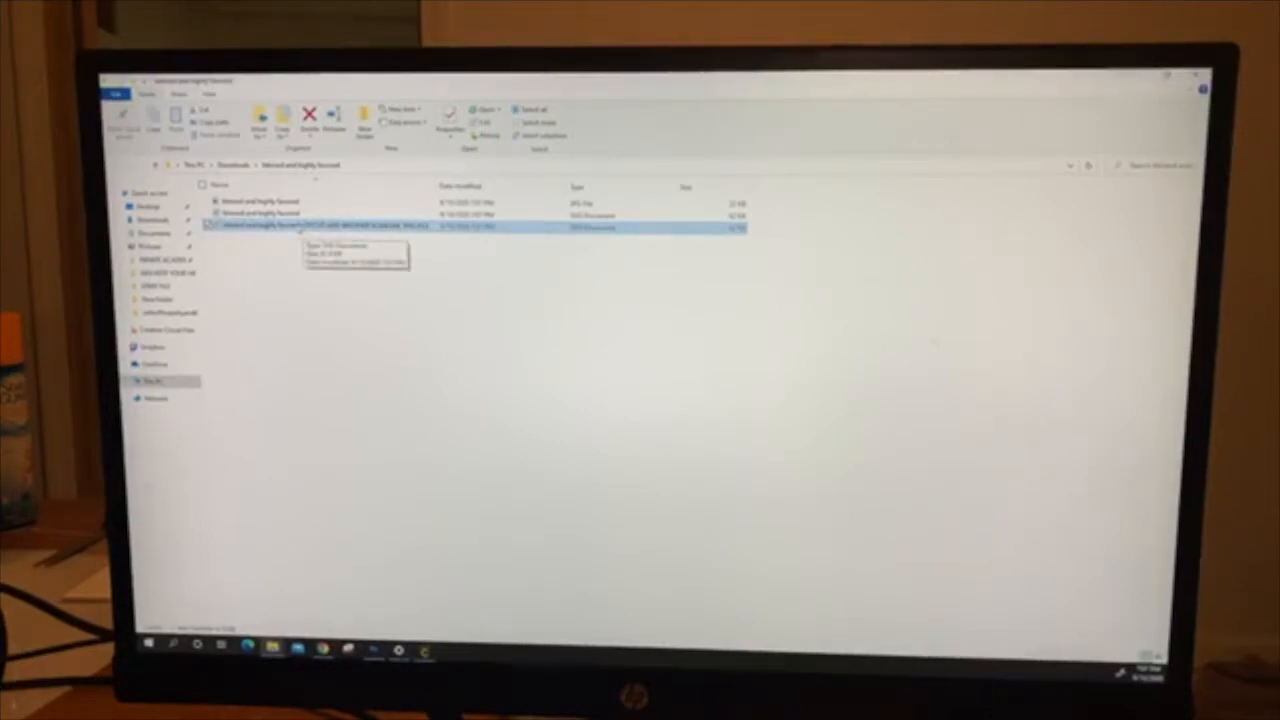
click(264, 214)
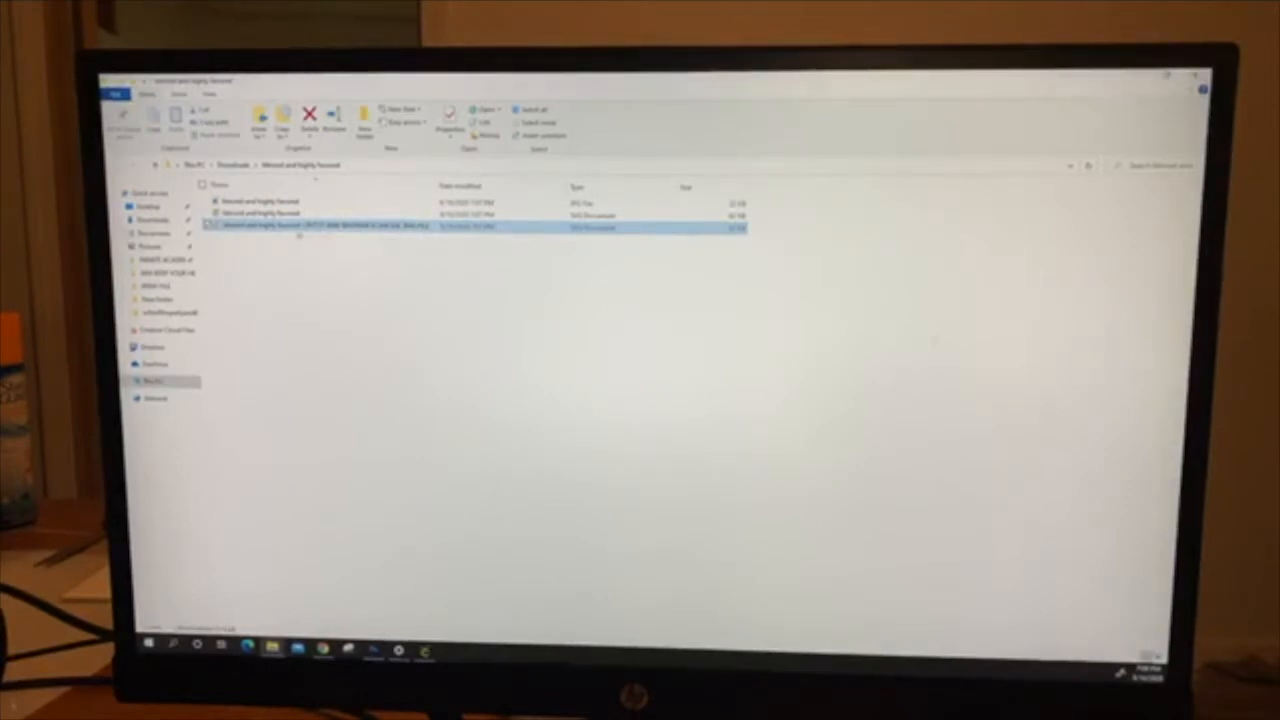
mouse_move(360, 226)
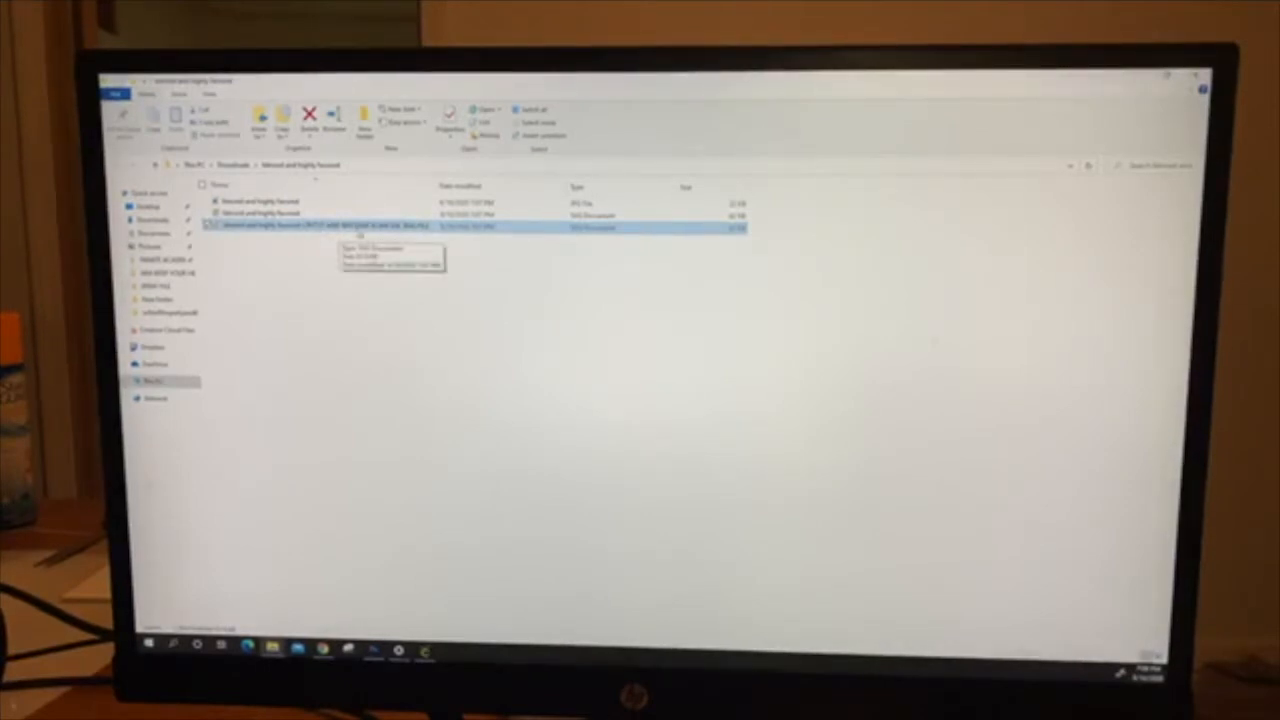
right_click(290, 228)
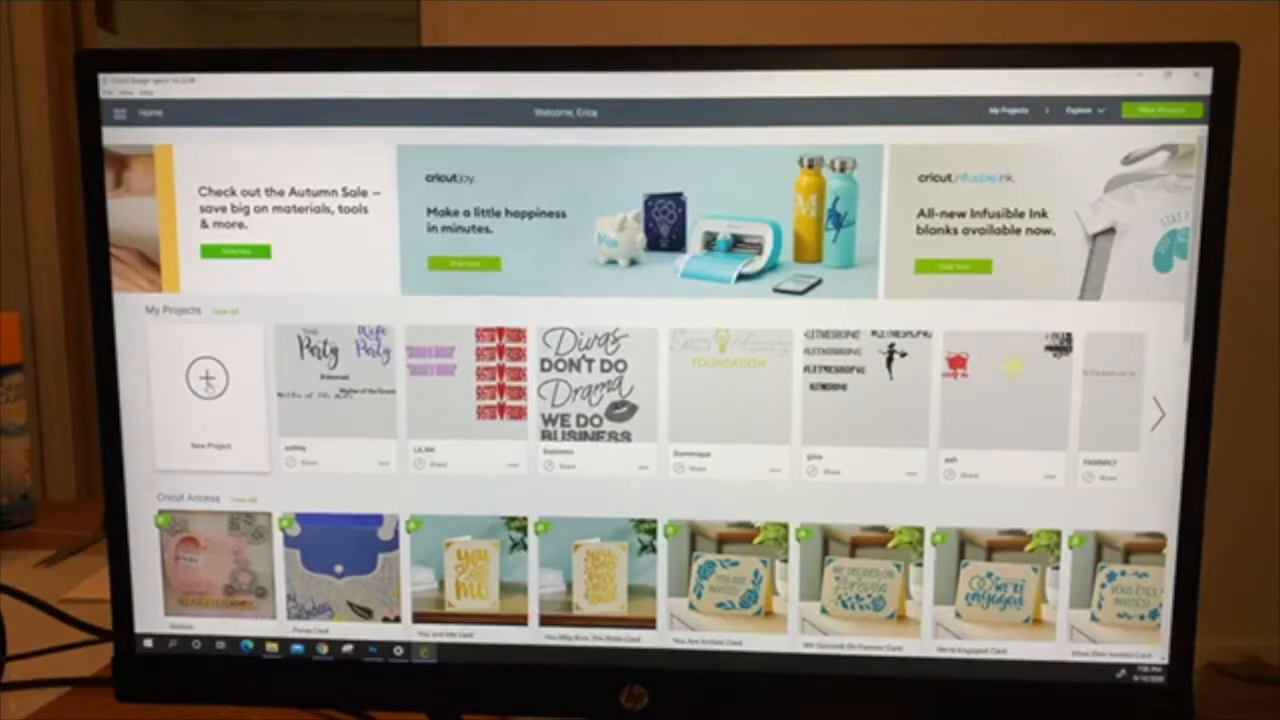
- Start a new project and browse for an image file to upload
click(210, 378)
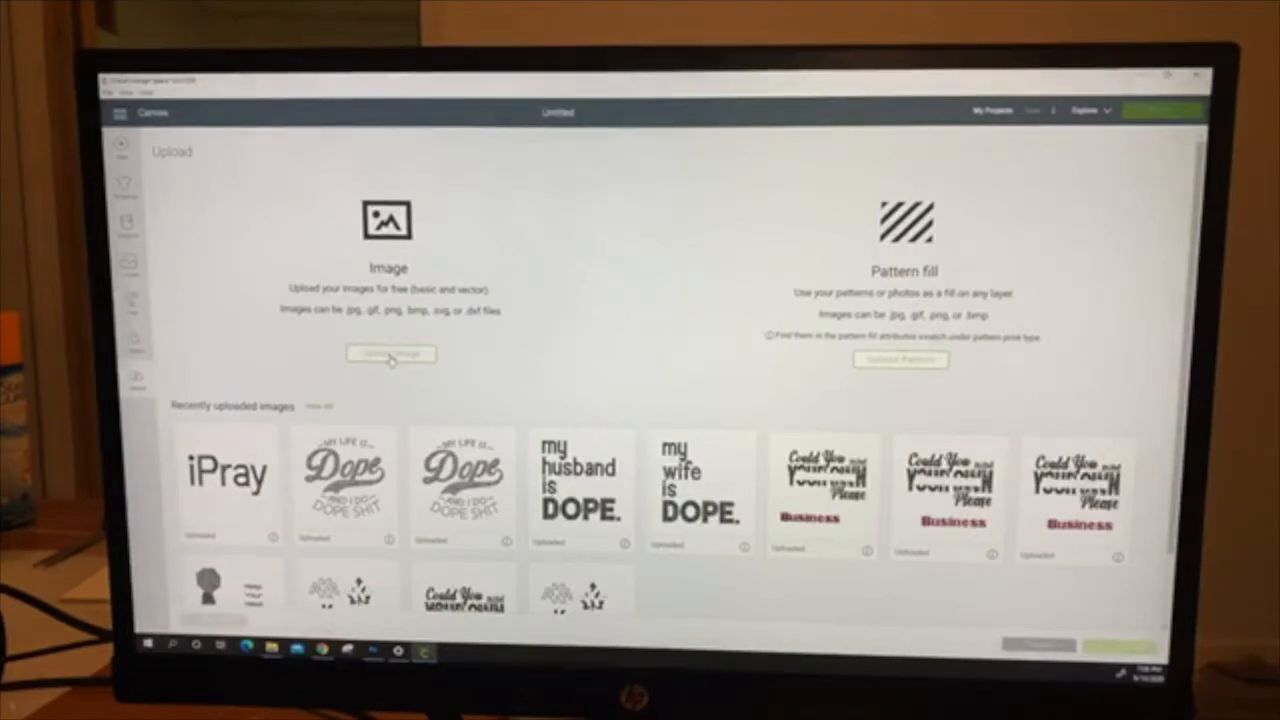
click(390, 354)
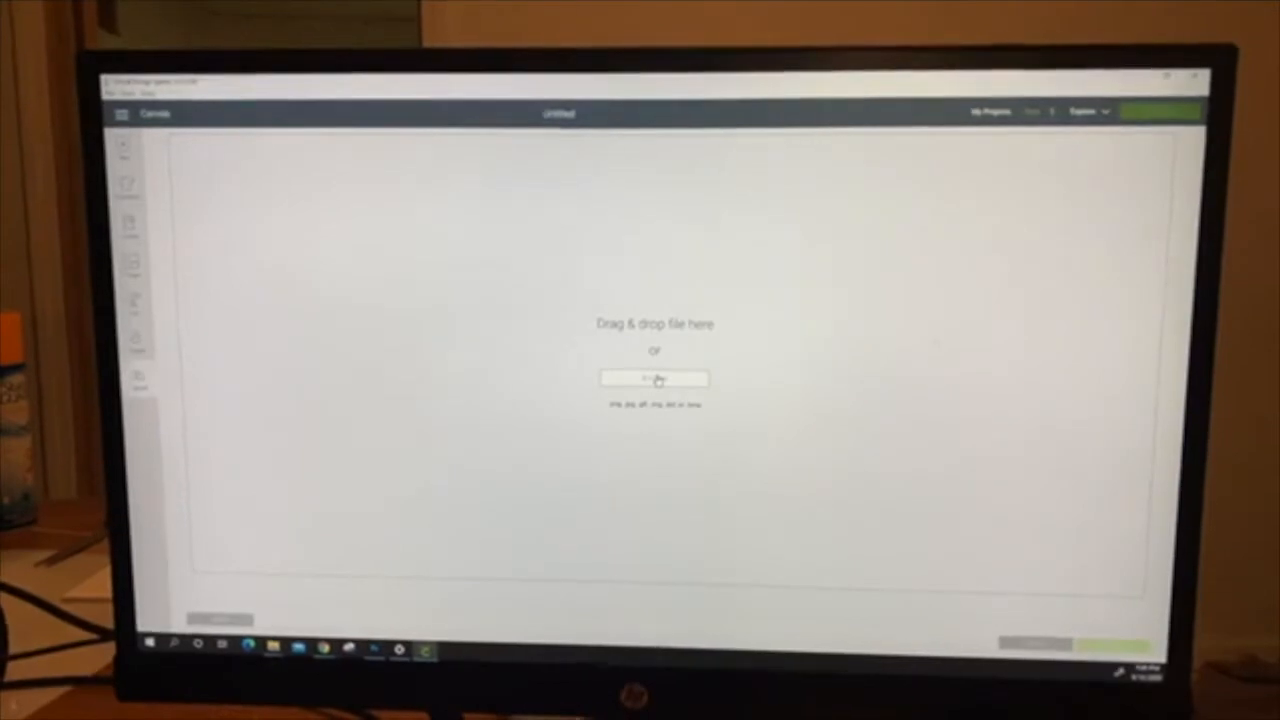
click(656, 378)
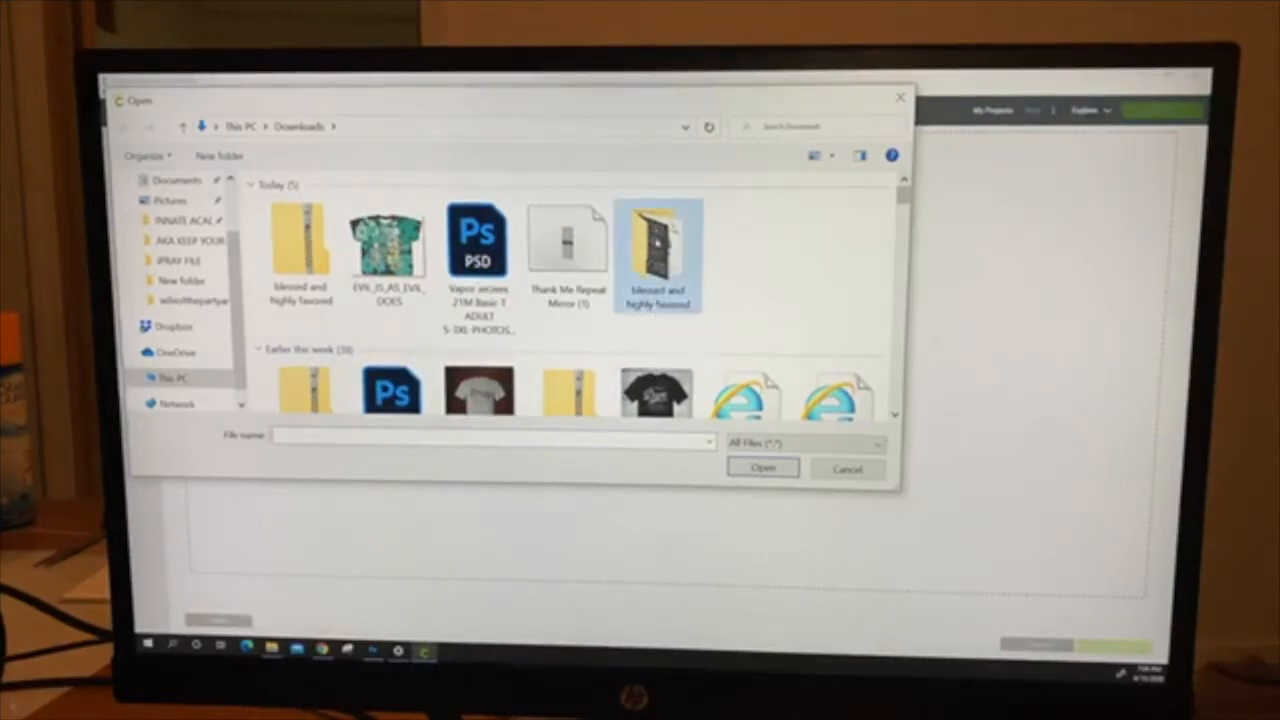
- Select the Blessed and Highly Favored SVG from its folder and upload it to the canvas
double_click(658, 240)
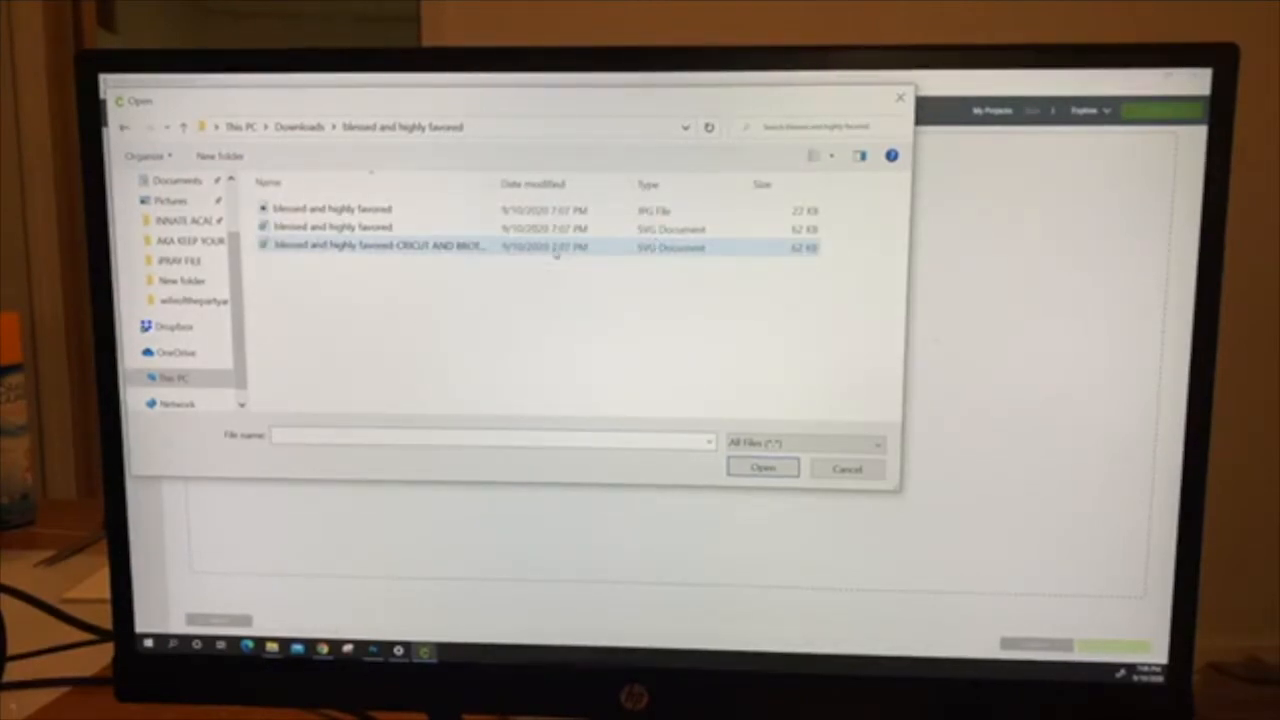
click(370, 246)
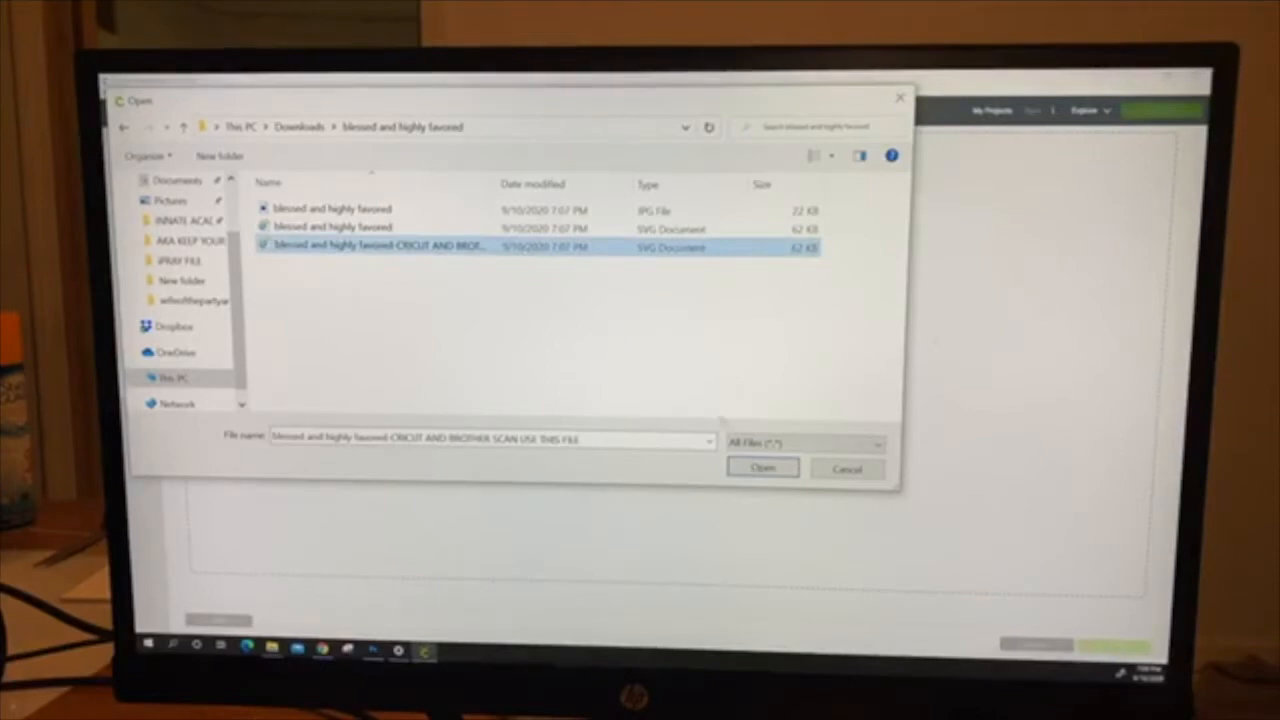
click(762, 468)
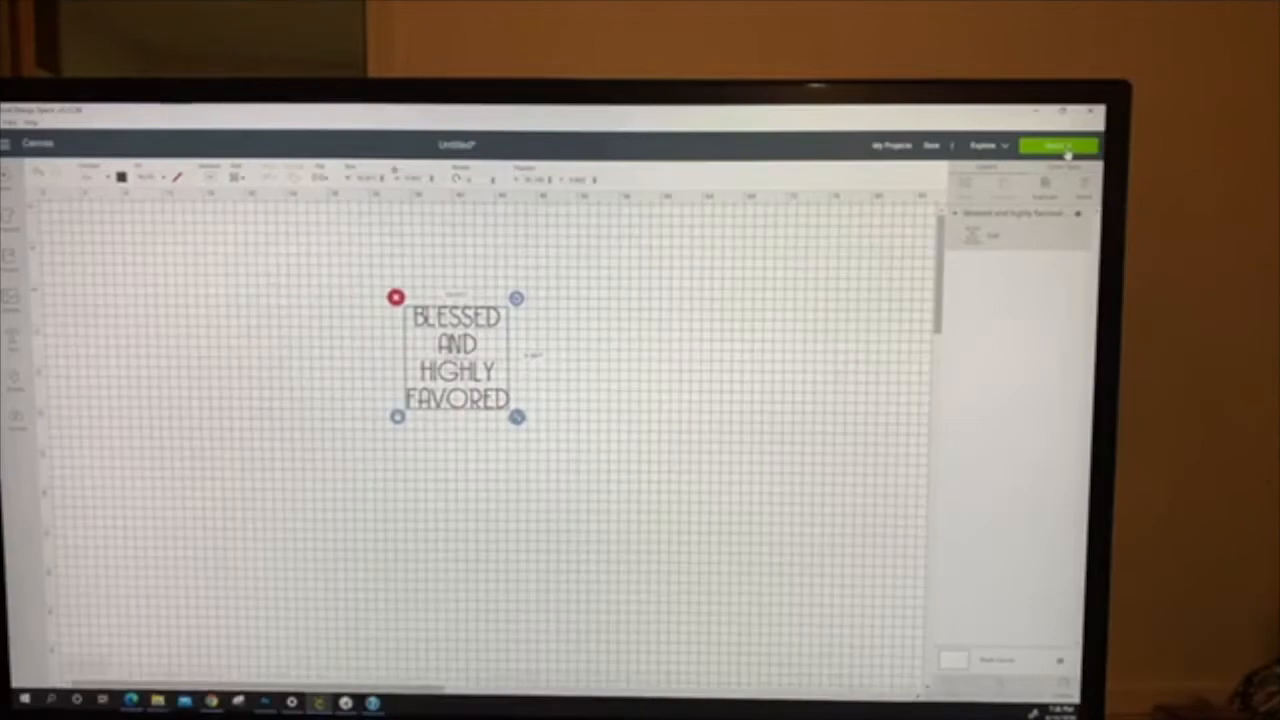
- Send the design to the cut mat preview with Make It
click(1058, 144)
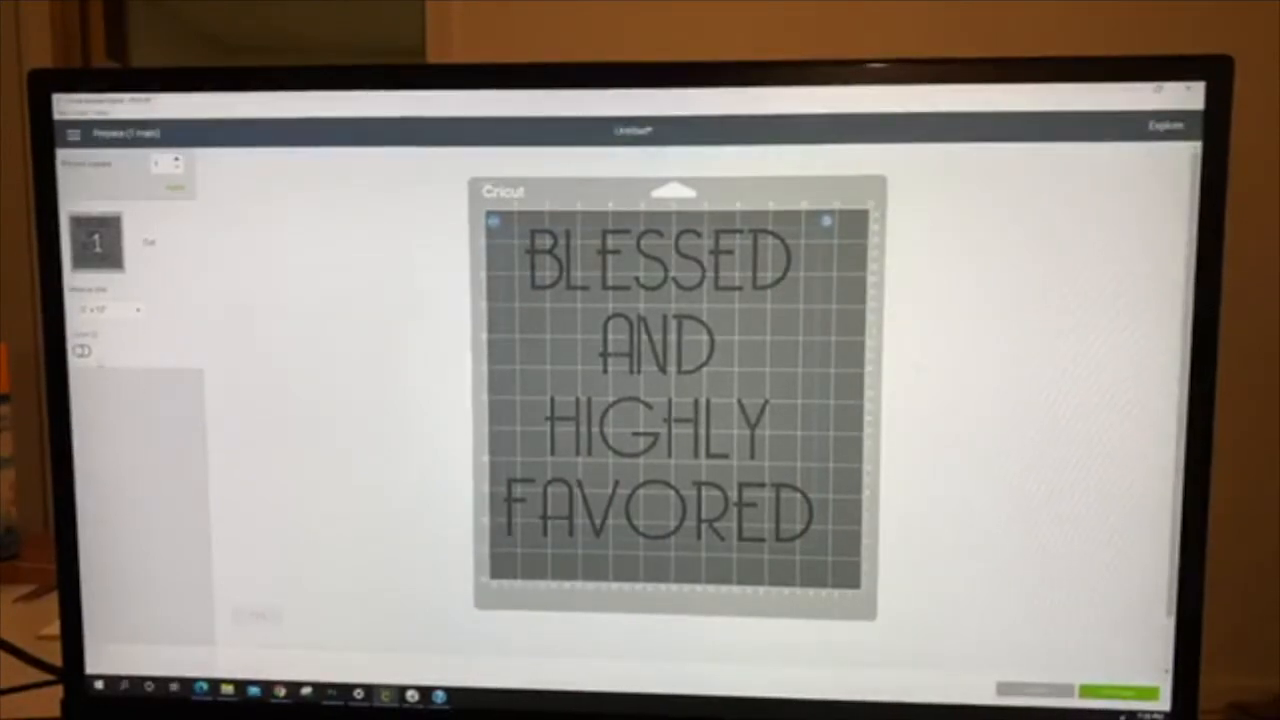
- Turn on Mirror for the mat and continue to base material selection
click(82, 350)
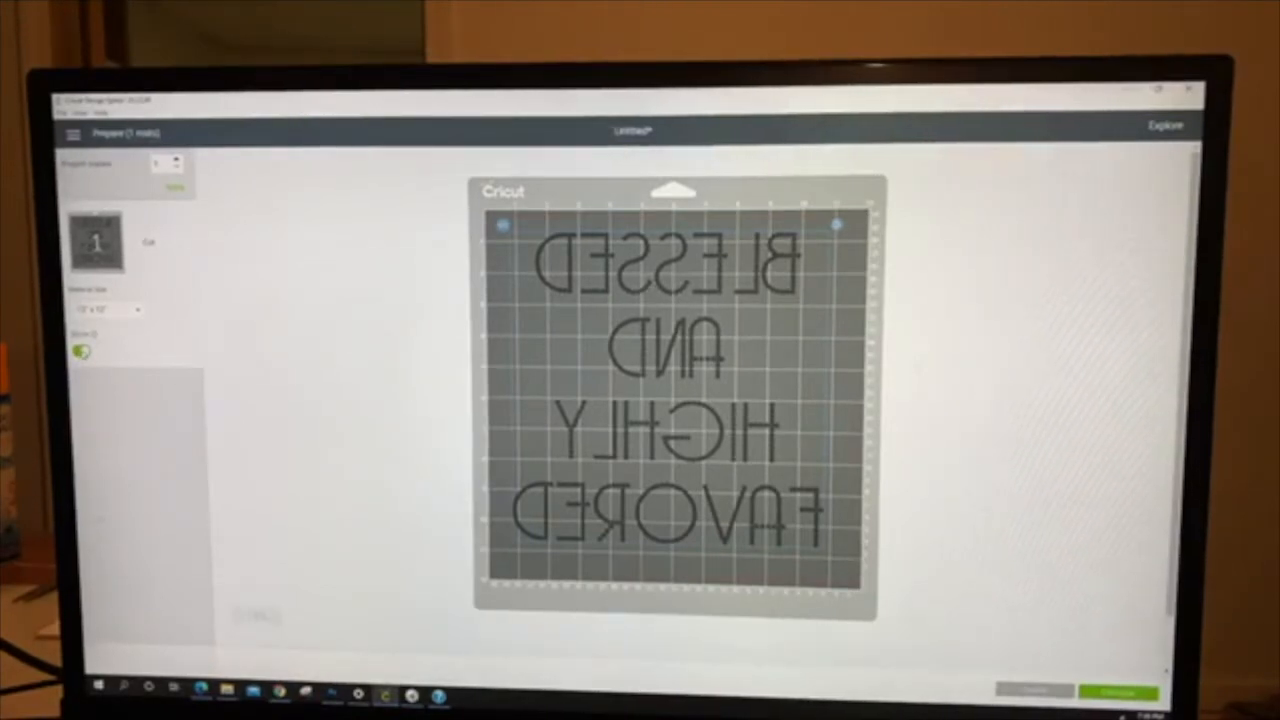
click(82, 350)
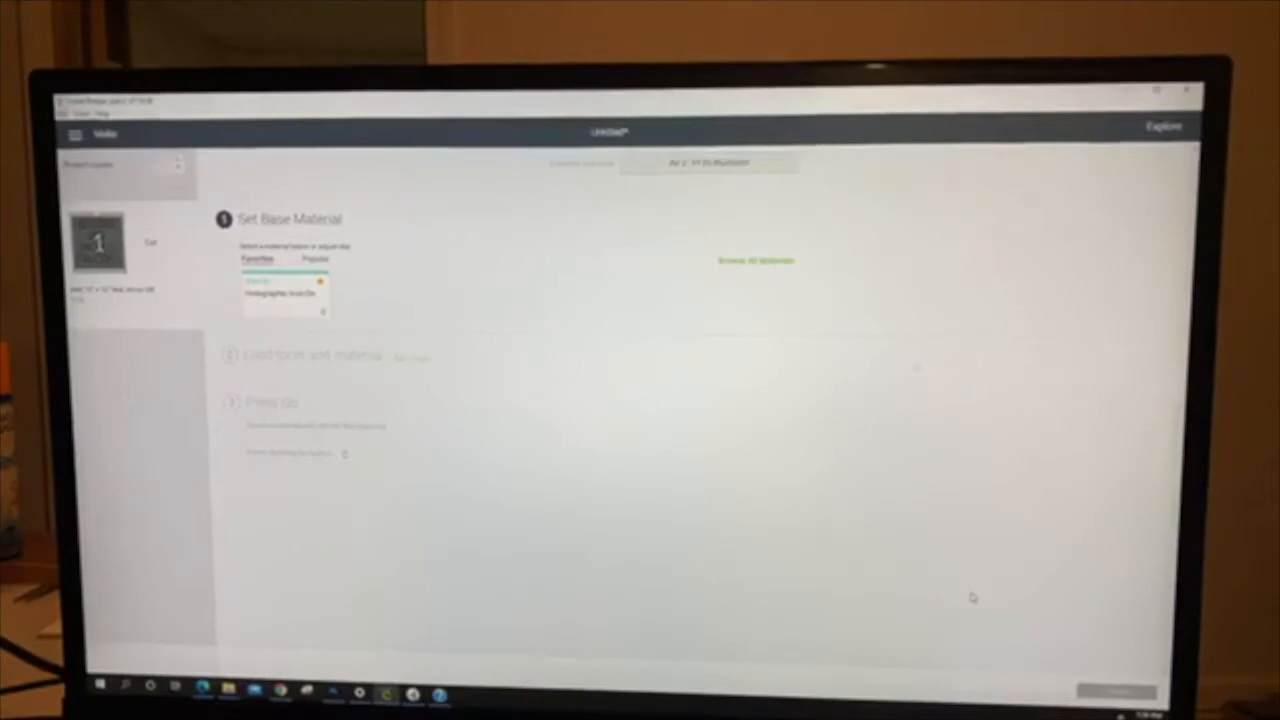
mouse_move(972, 616)
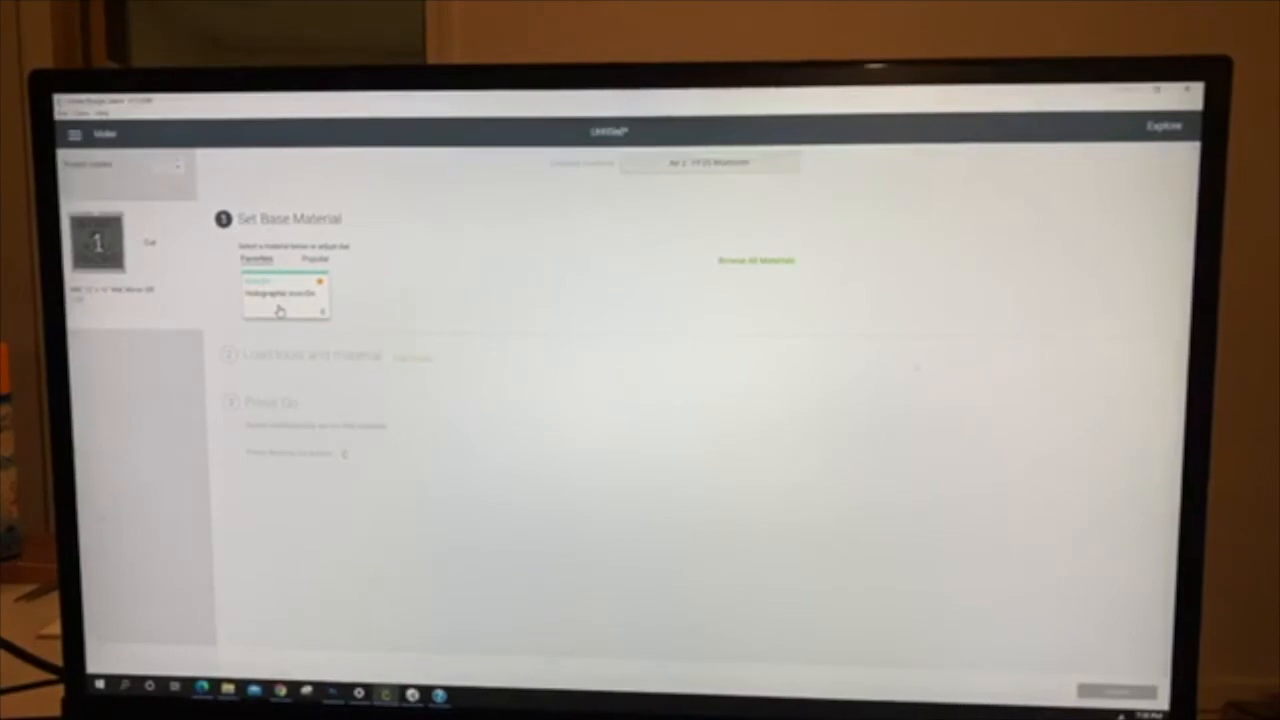
mouse_move(260, 300)
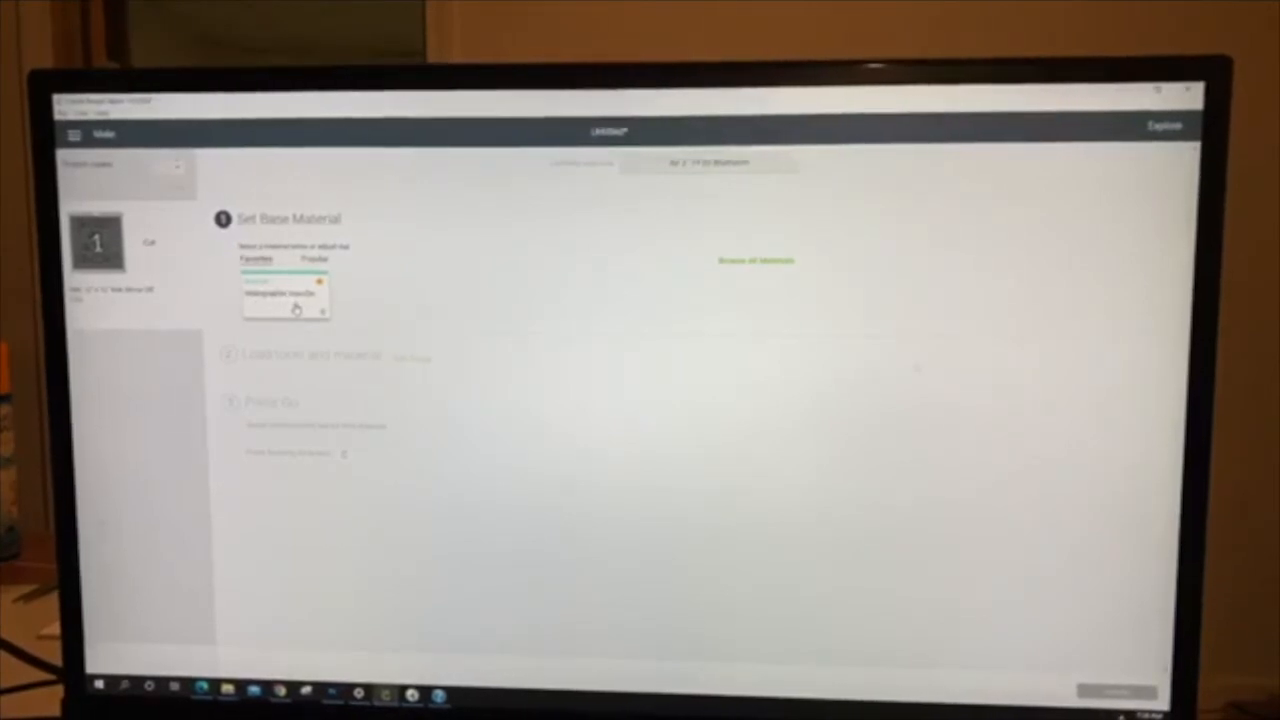
- Choose Holographic Iron-On from Favorites and set the pressure to More
click(280, 292)
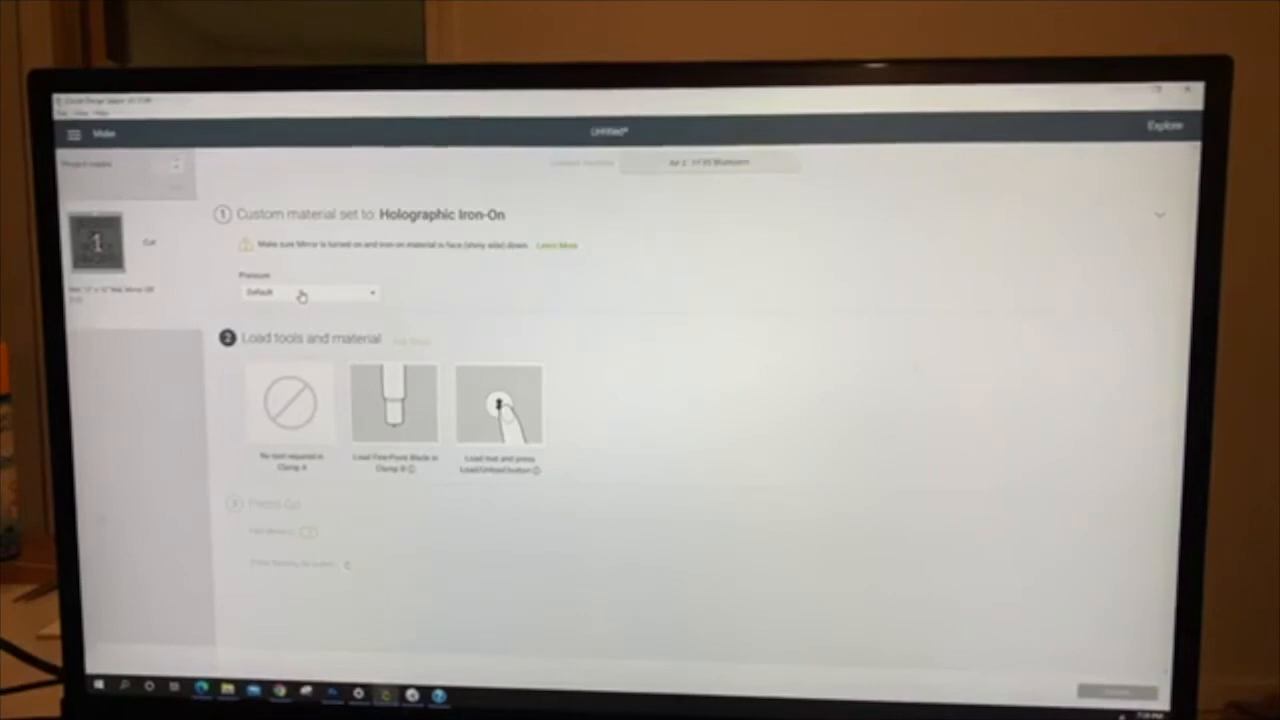
click(310, 292)
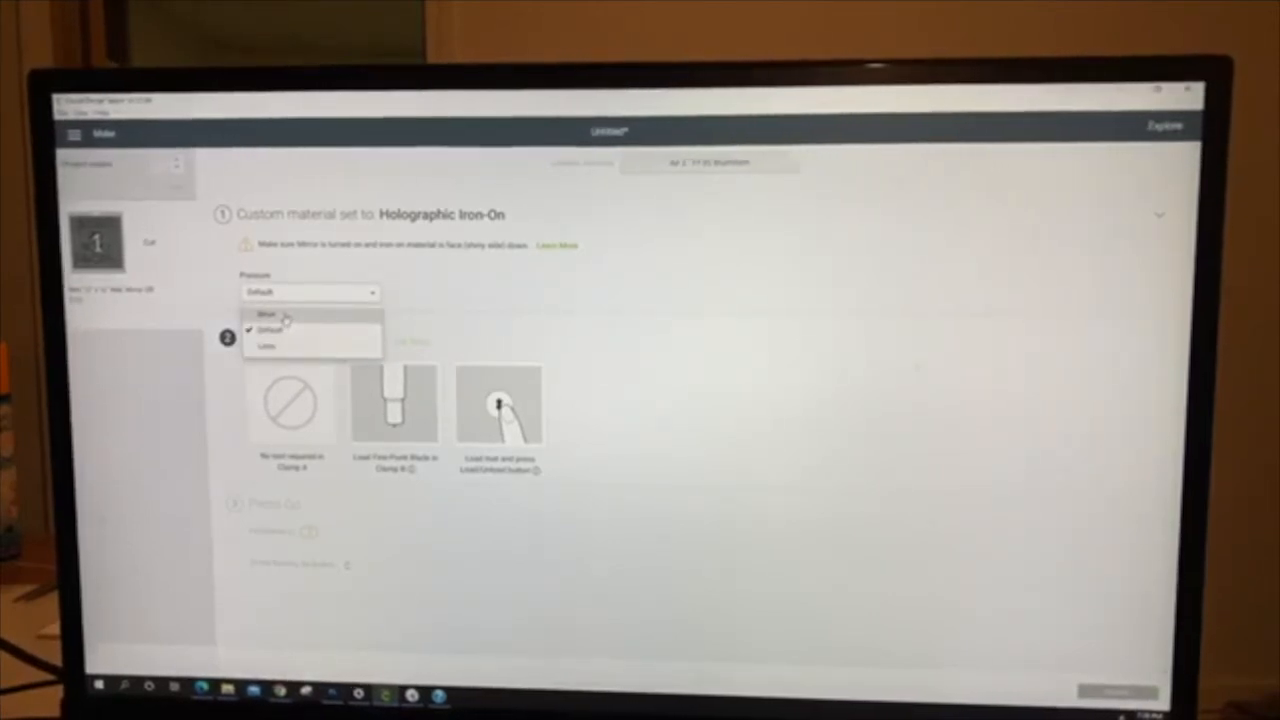
click(268, 312)
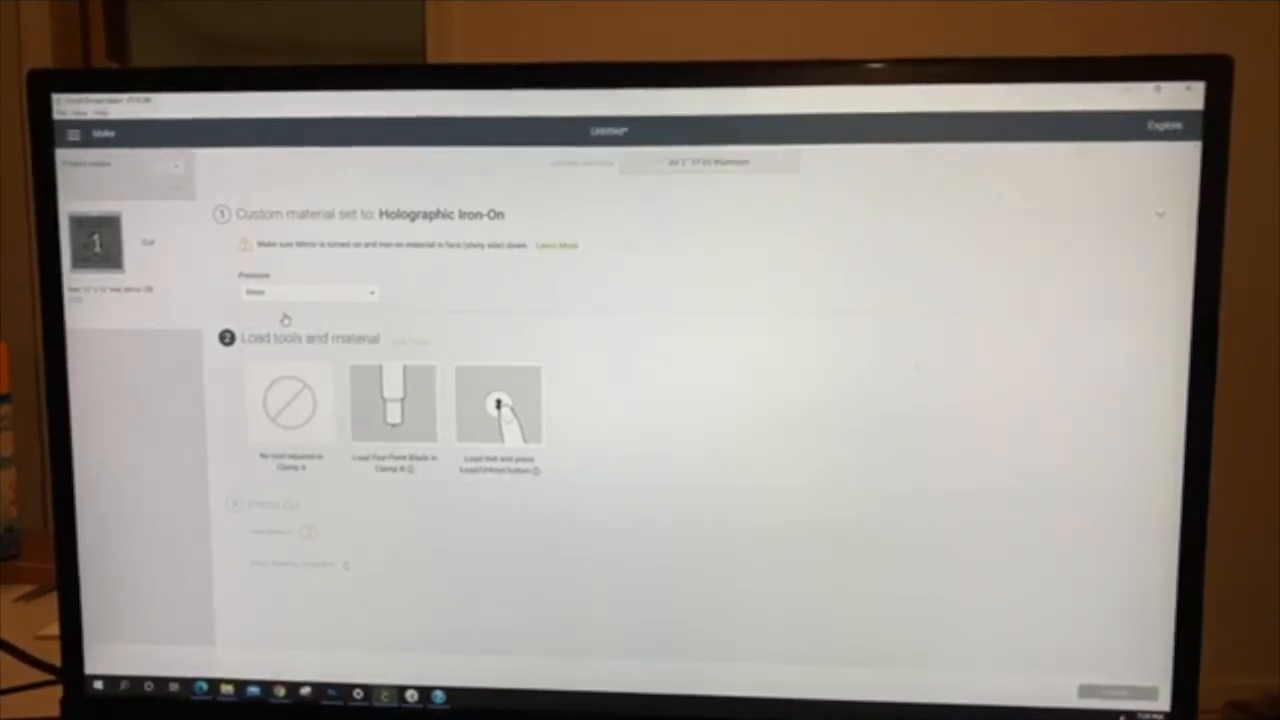